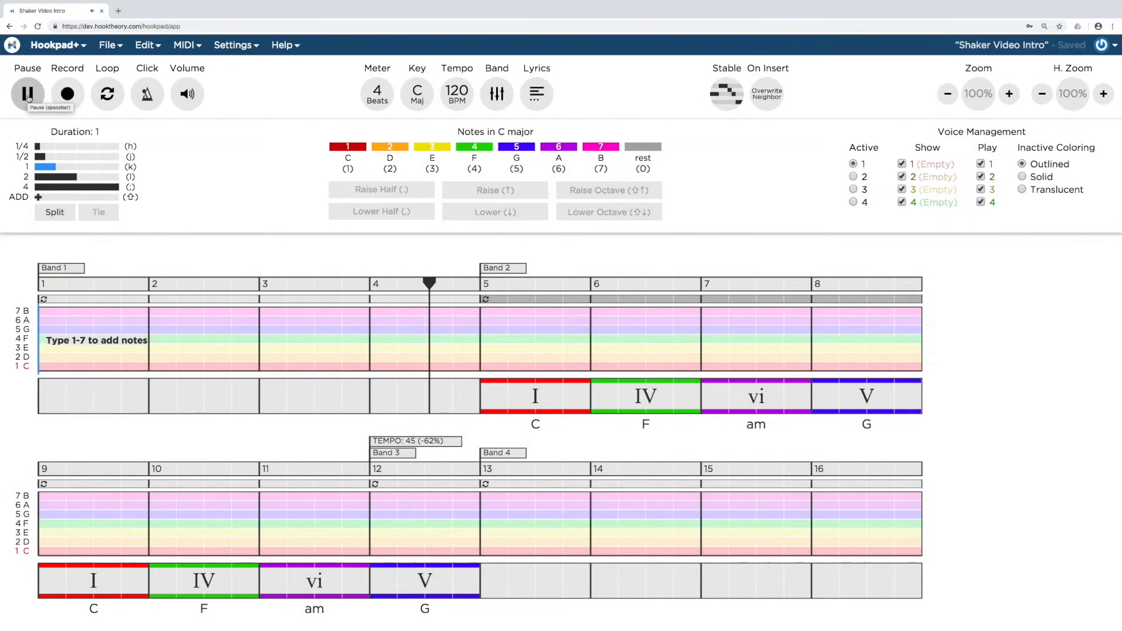
Step: Pause playback of the Shaker Video Intro song from the transport bar
left_click(535, 396)
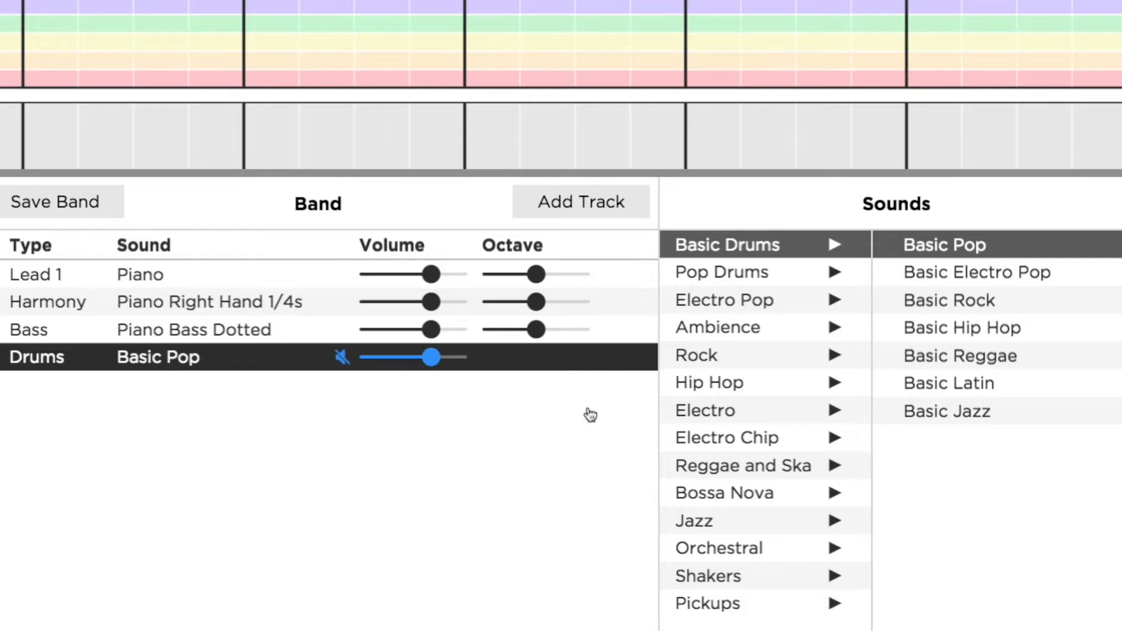
mouse_move(705, 583)
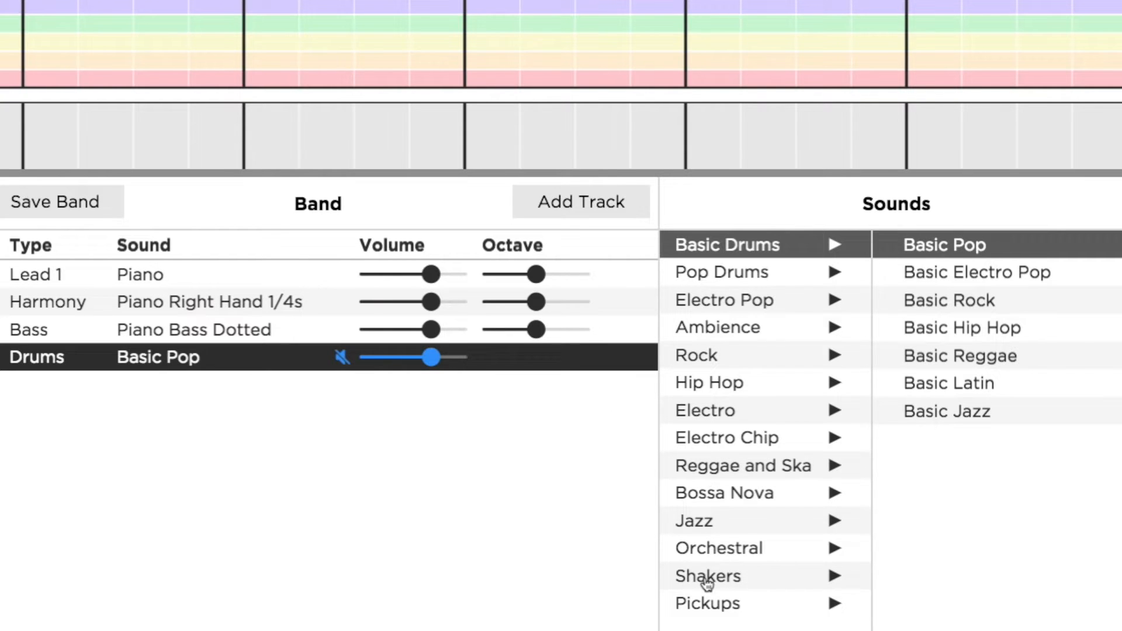
Step: Audition Tambourine 16th Offbeat from Shakers, then set the drums to Maracas 16th Gallop
left_click(707, 577)
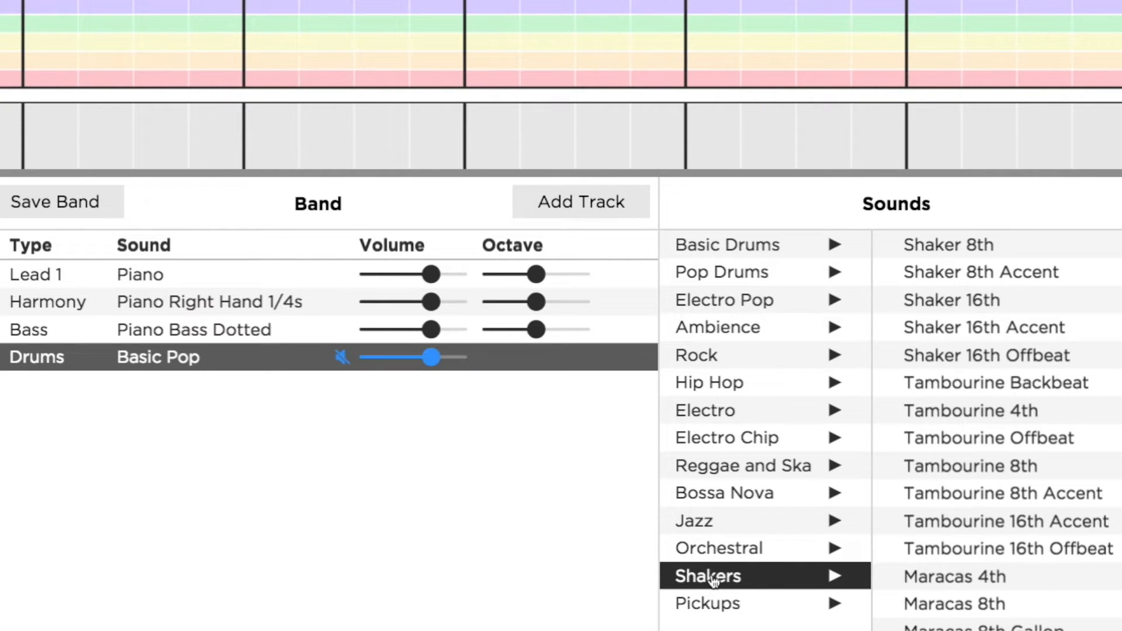
left_click(1006, 526)
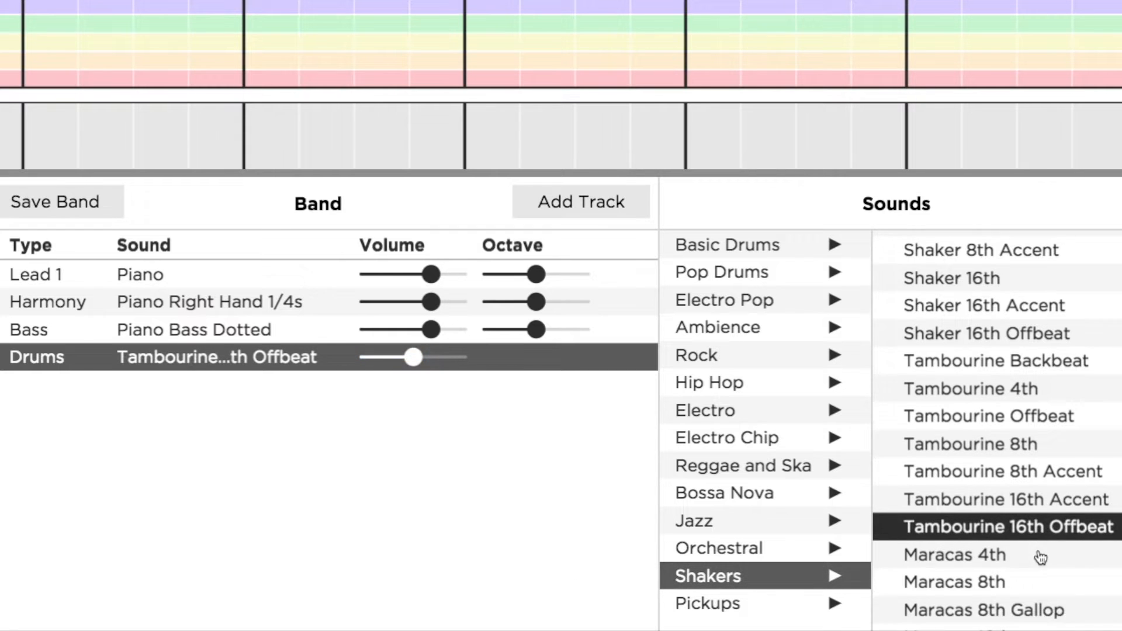
scroll("down", 3)
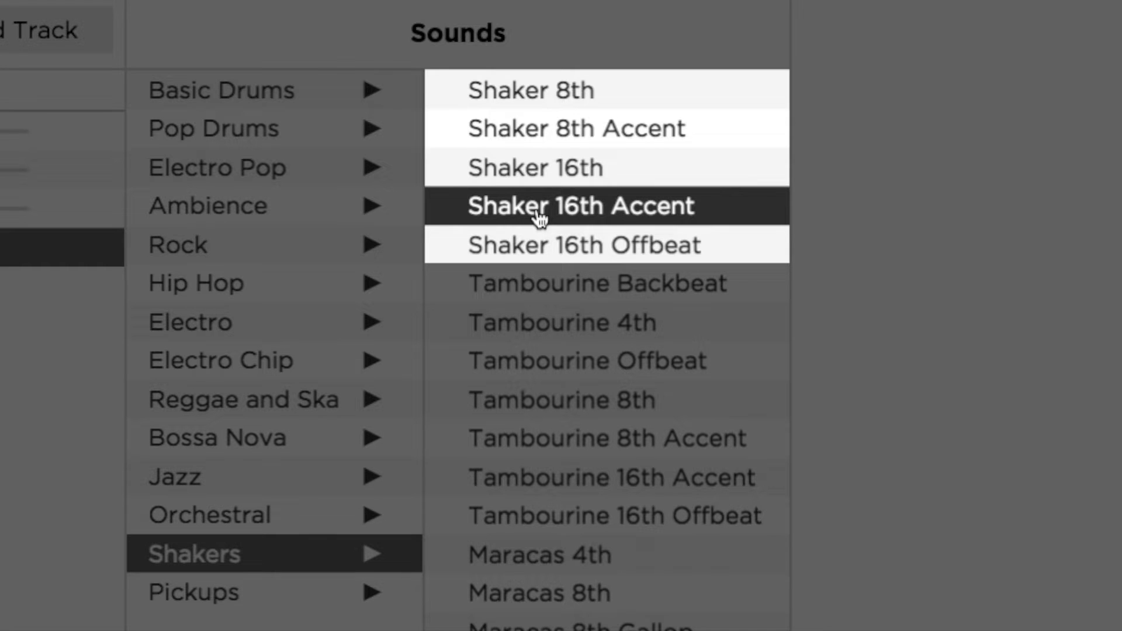
mouse_move(655, 515)
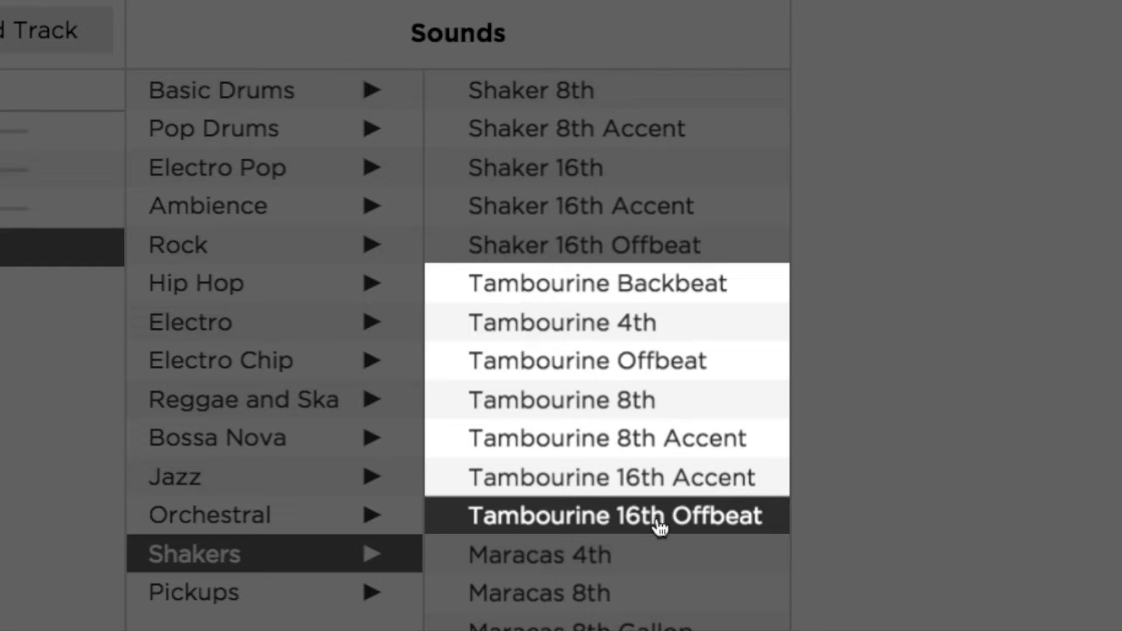
scroll("down", 3)
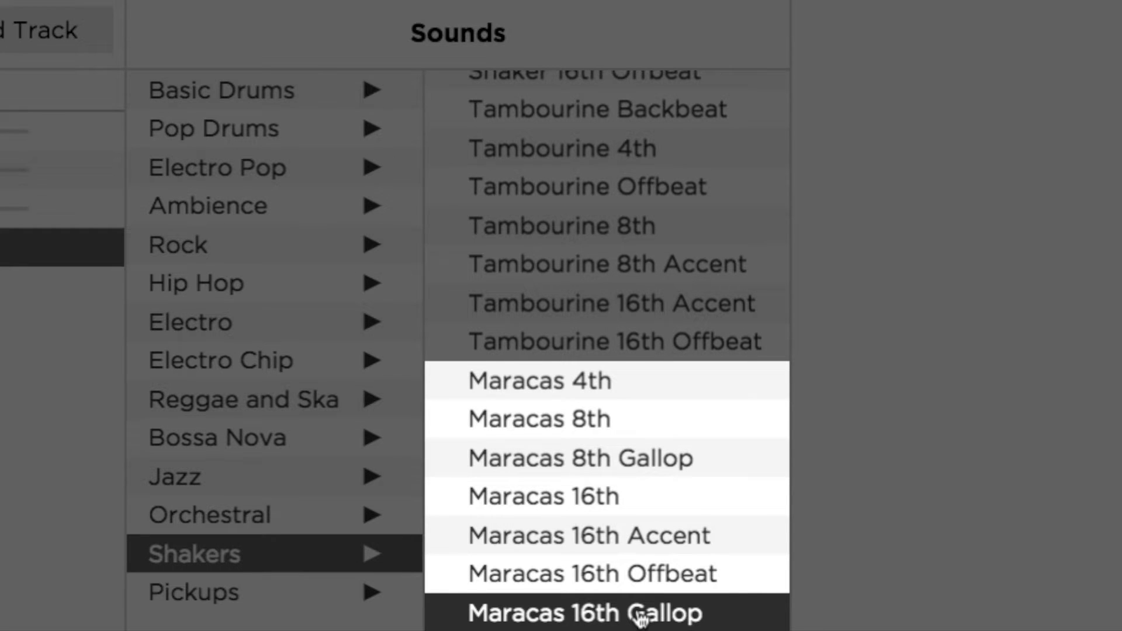
left_click(584, 614)
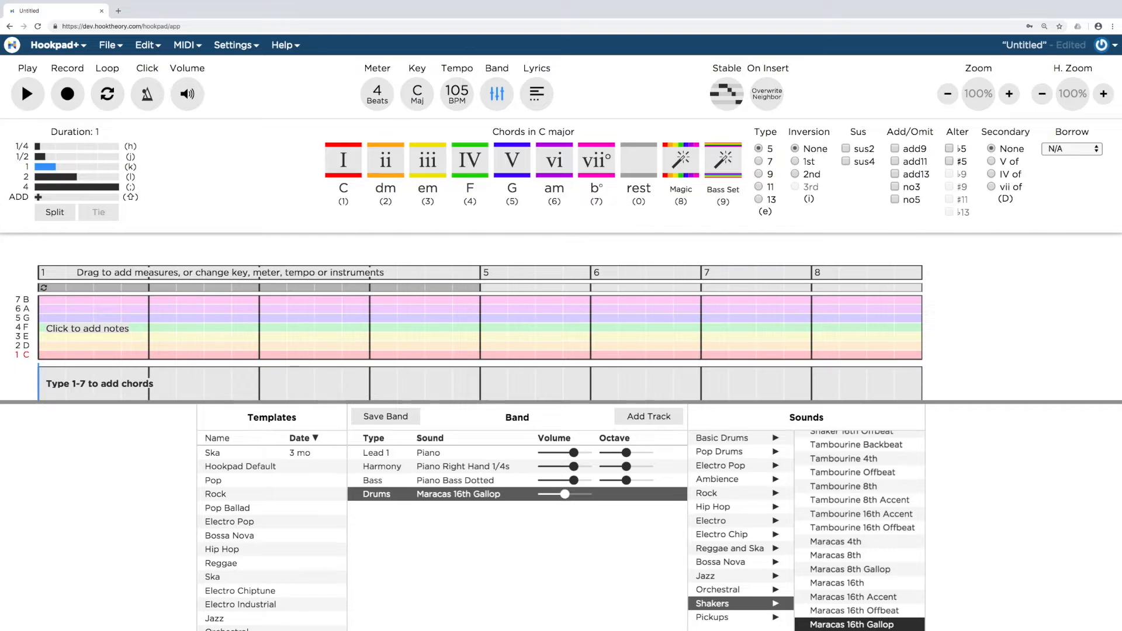
Step: Set the drums to Rock Simple 1 and add a second drums track (Pop Simple 1)
left_click(706, 493)
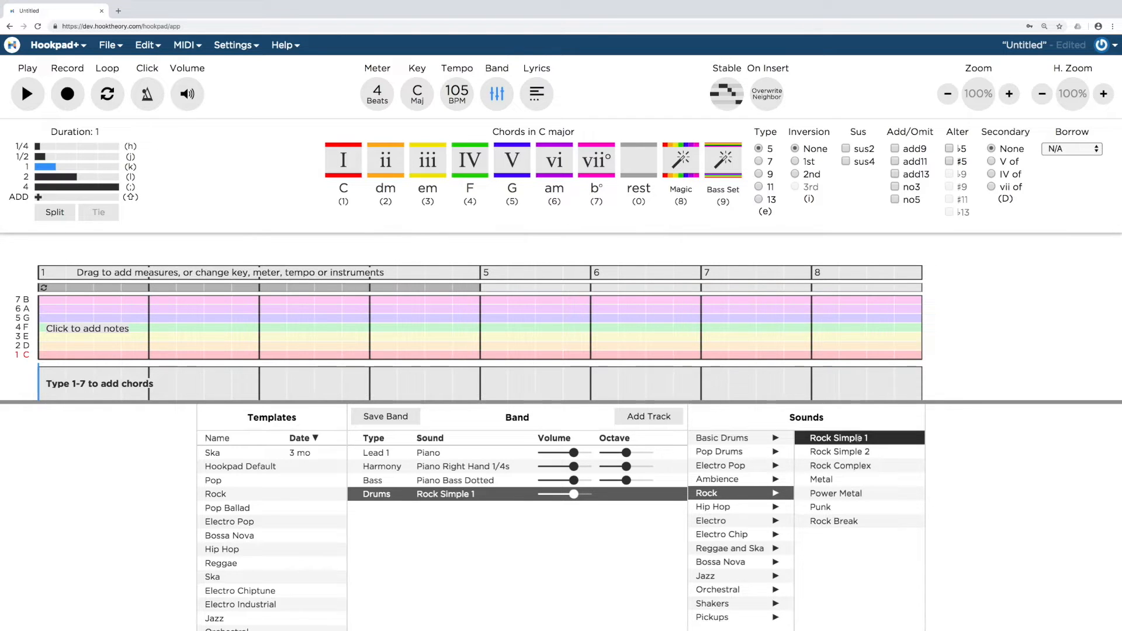
left_click(648, 416)
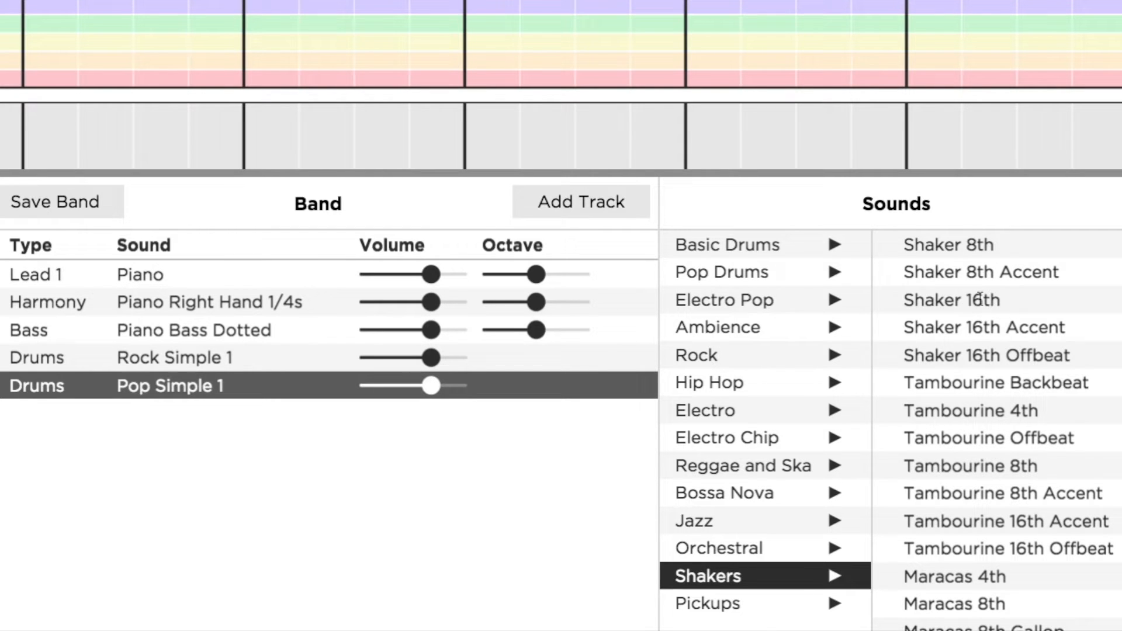
Step: Set the second drums track to Shaker 16th so it layers with Rock Simple 1
left_click(950, 299)
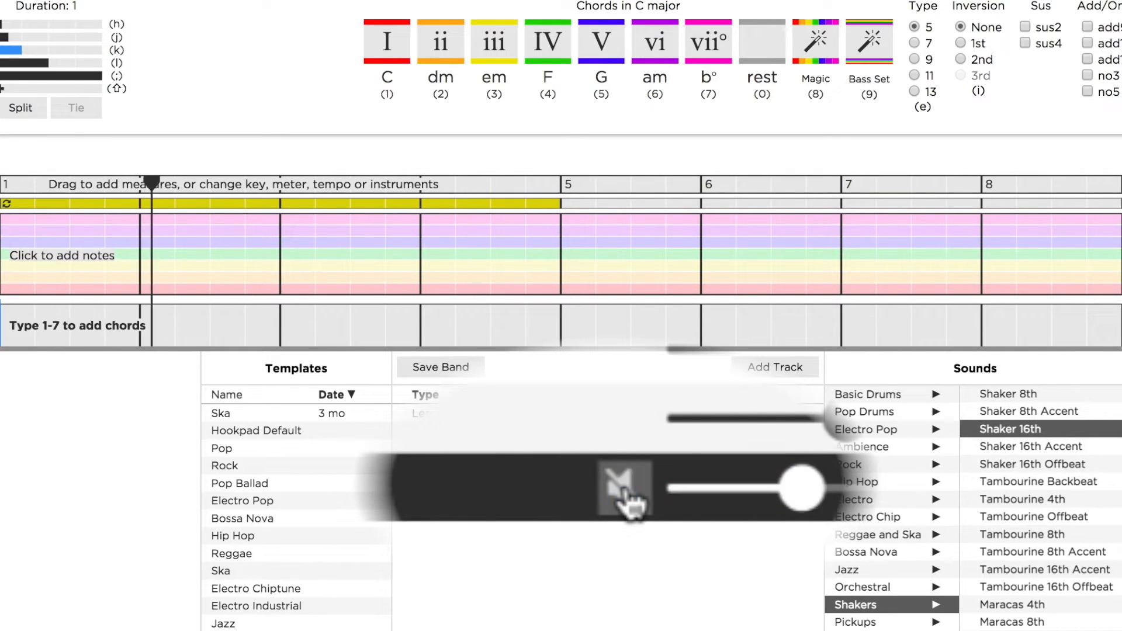
Step: Toggle mute on the drums track before choosing the Ambience Kick Snap pattern
left_click(624, 486)
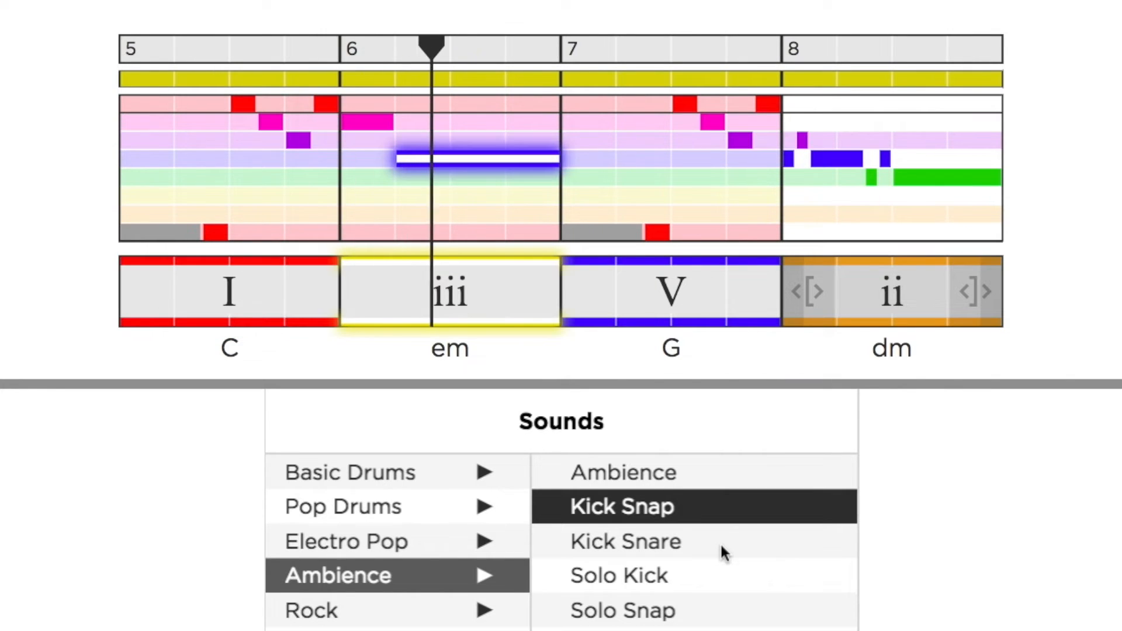
Step: Switch the drums from Kick Snap to the Ambience Kick Snare pattern
left_click(671, 291)
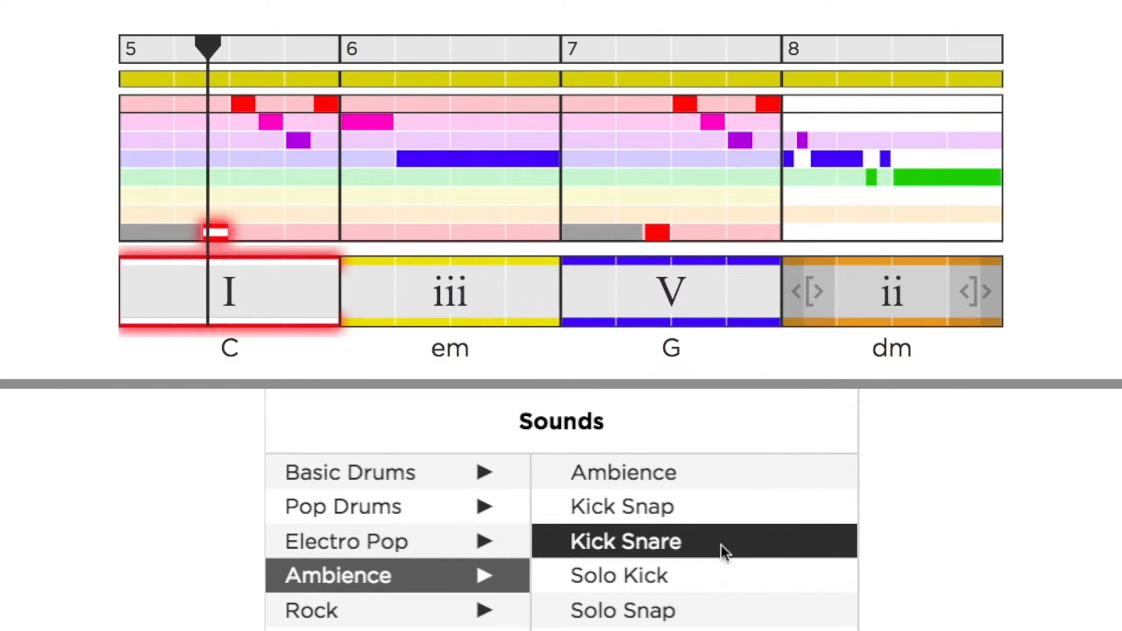
left_click(449, 291)
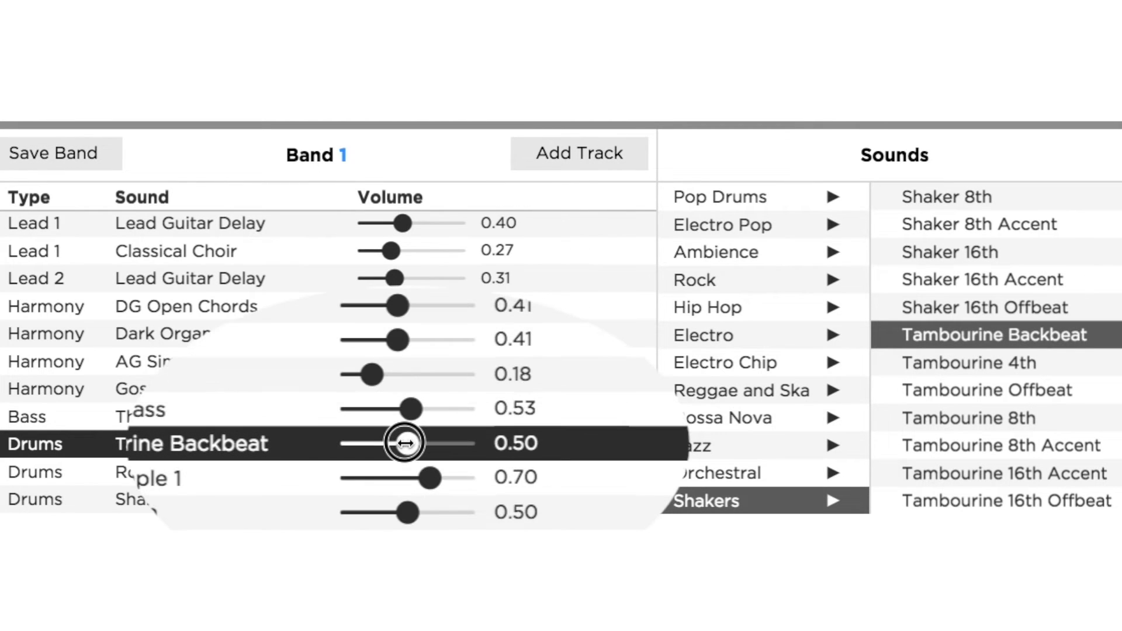
Step: Set the Tambourine Backbeat drums track volume to 0.50
left_click_drag(397, 305, 418, 305)
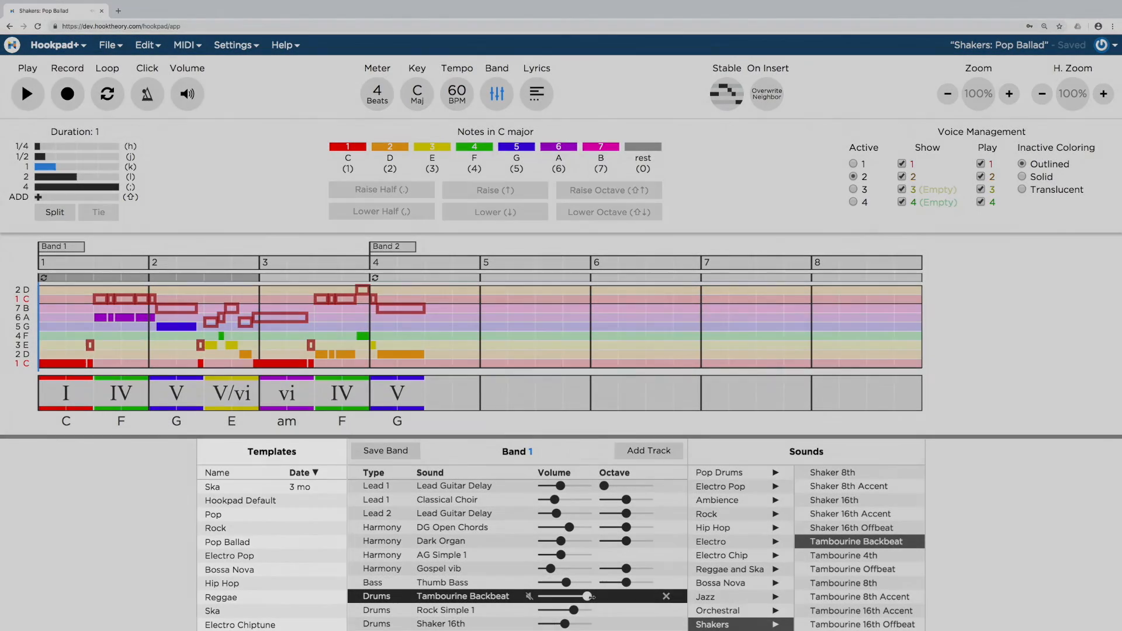
Step: Show the File menu commands for the Shakers: Pop Ballad song
left_click(107, 44)
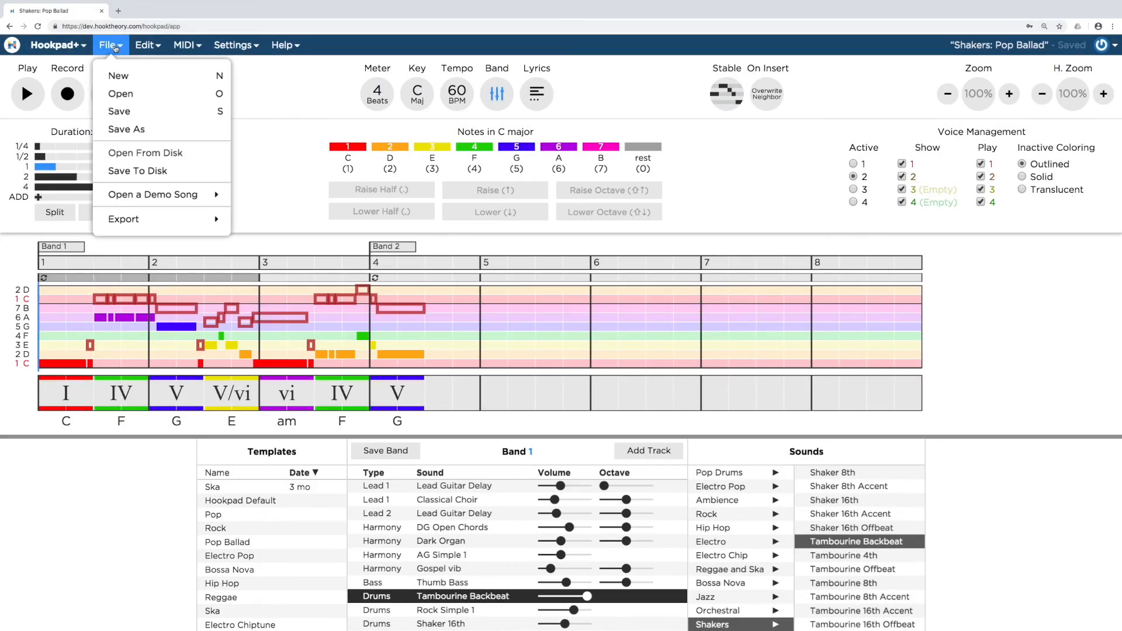